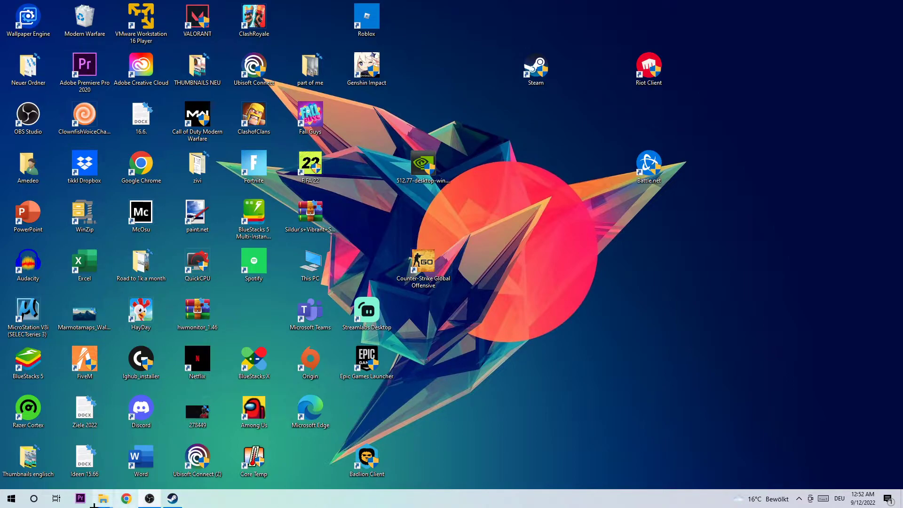
# Step: Search the Start menu for "windows Defender Firewall"
pyautogui.click(10, 499)
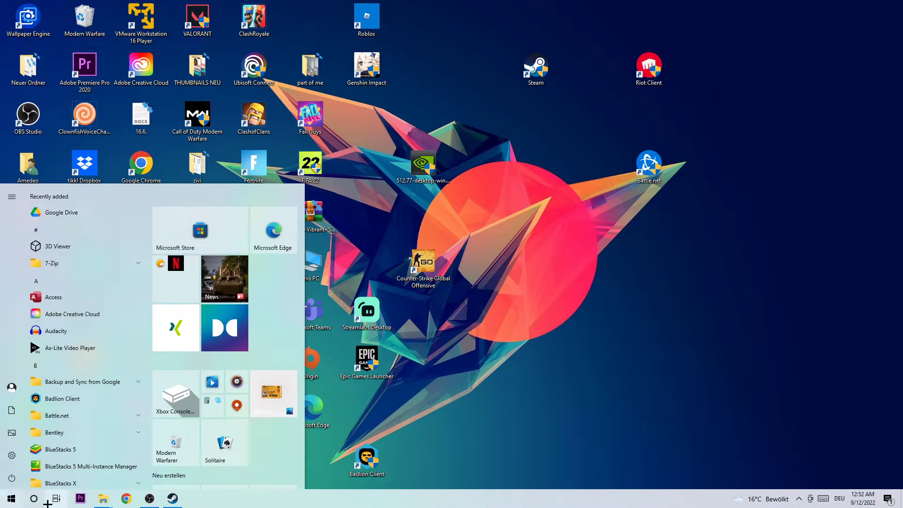
pyautogui.write('windows Defender Firewall')
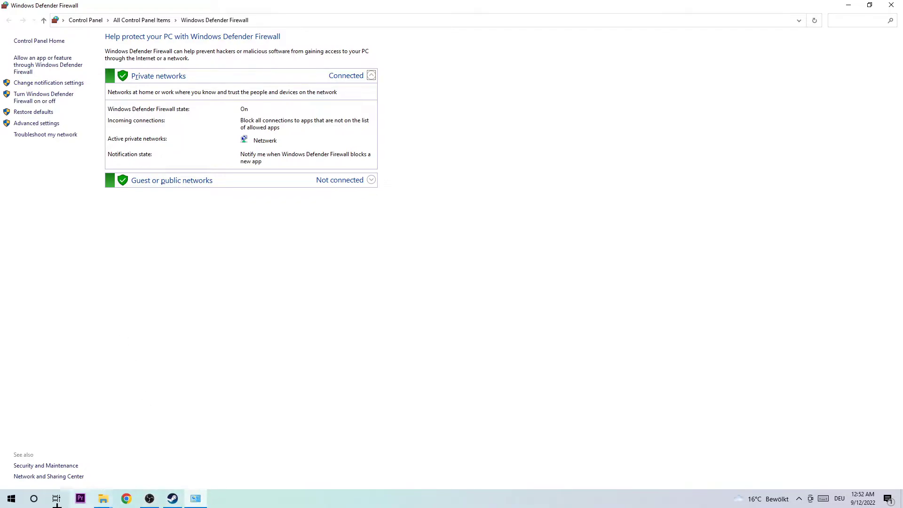
pyautogui.moveTo(44, 65)
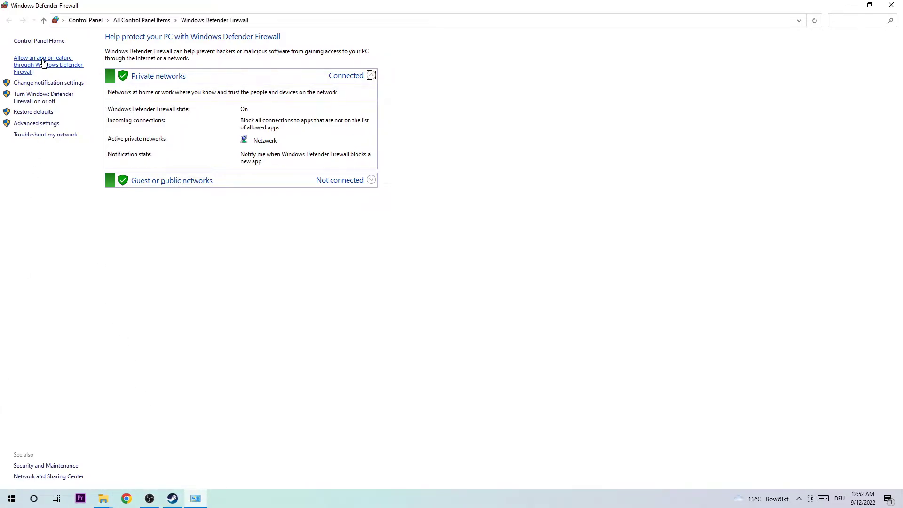
pyautogui.moveTo(42, 69)
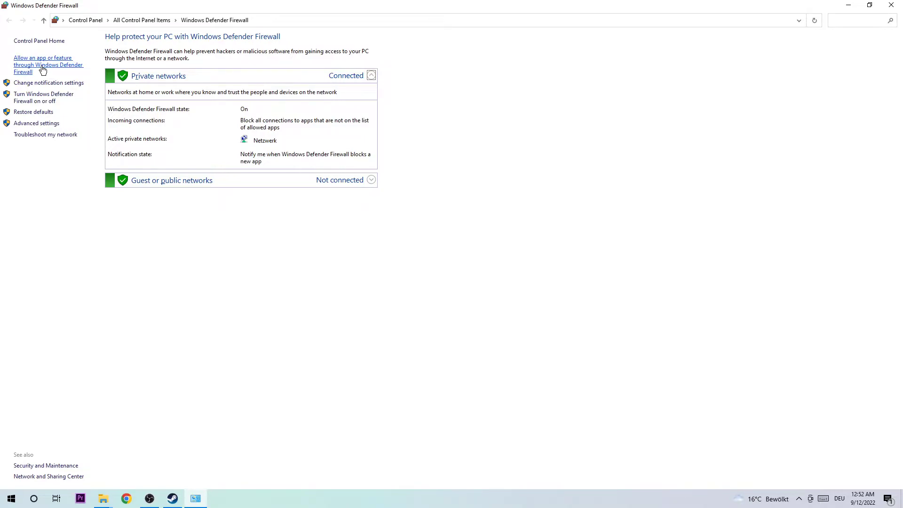
# Step: Show the allowed apps list and unlock it via Change settings
pyautogui.click(48, 64)
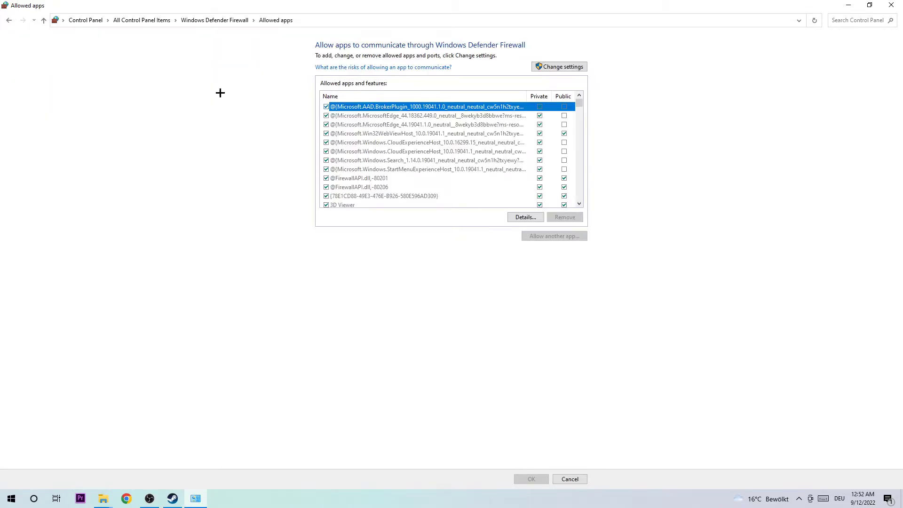
pyautogui.click(558, 66)
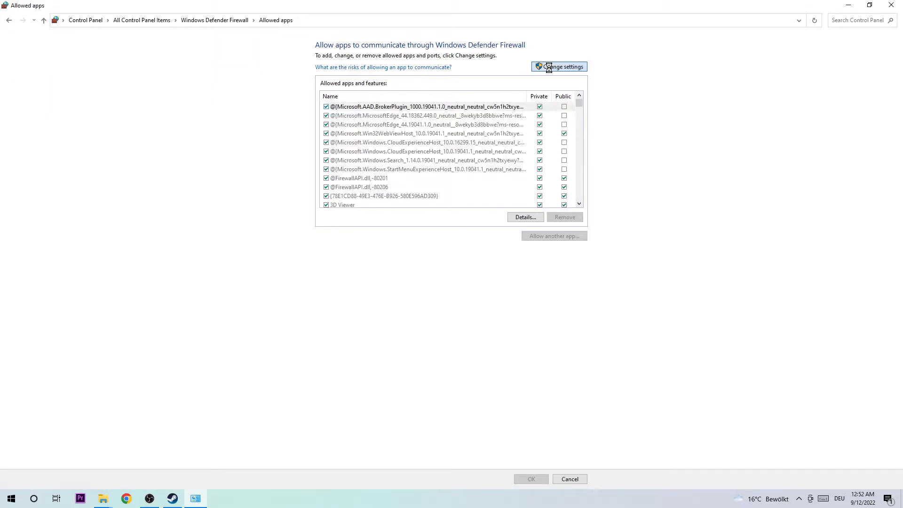
pyautogui.click(558, 66)
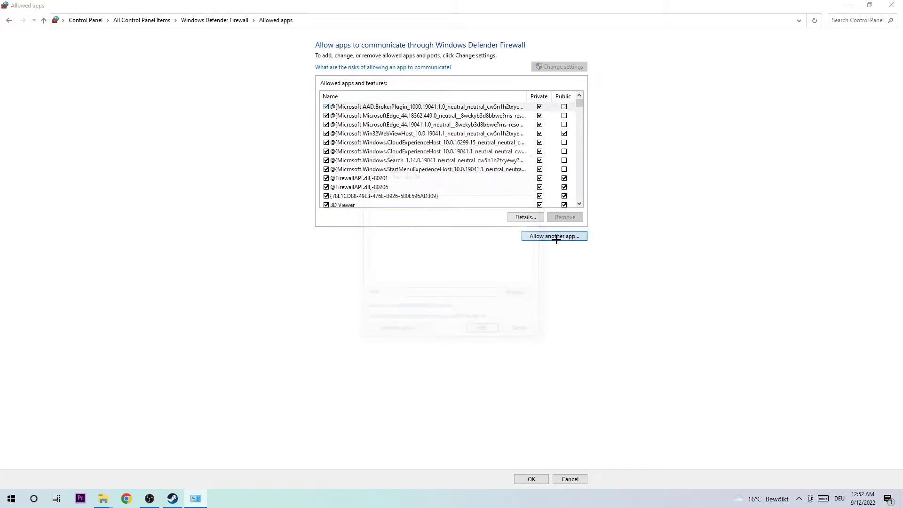
# Step: Start 'Allow another app', browse for the executable, then cancel the file browser
pyautogui.click(553, 235)
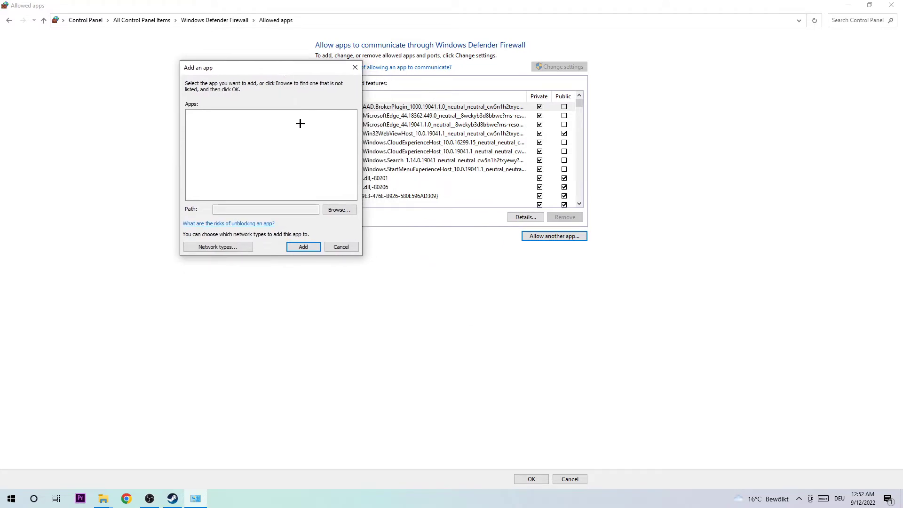
pyautogui.click(339, 210)
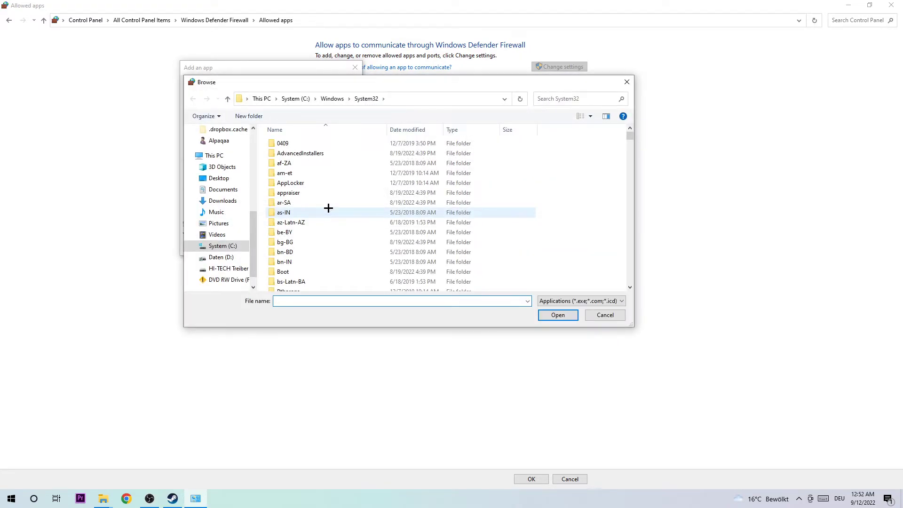
pyautogui.moveTo(380, 210)
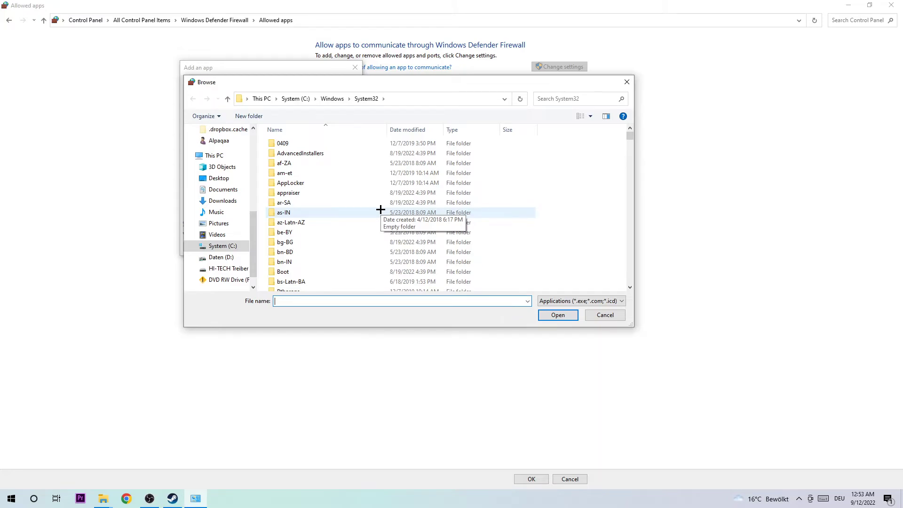
pyautogui.moveTo(633, 60)
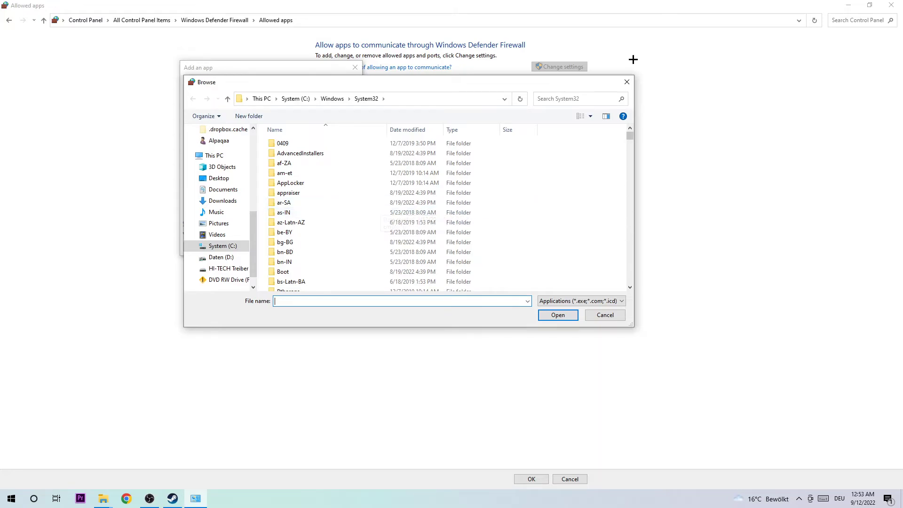
pyautogui.click(604, 315)
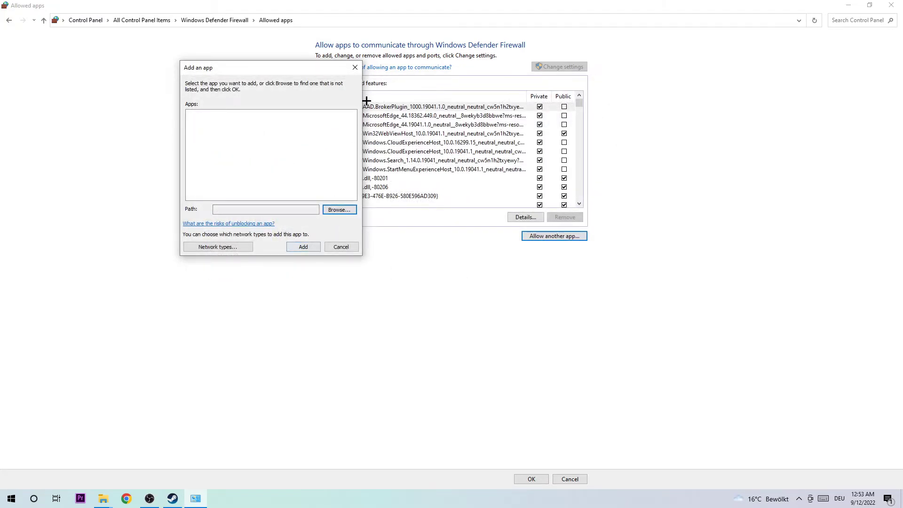